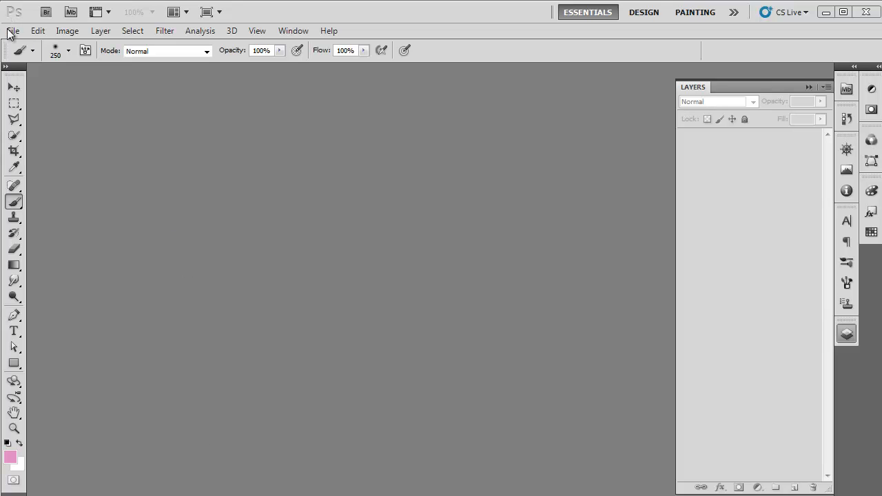
Step: Open image-1.jpg and rename the pasted photo's layer to 'image-2'
{"action": "left_click", "coordinate": [13, 31]}
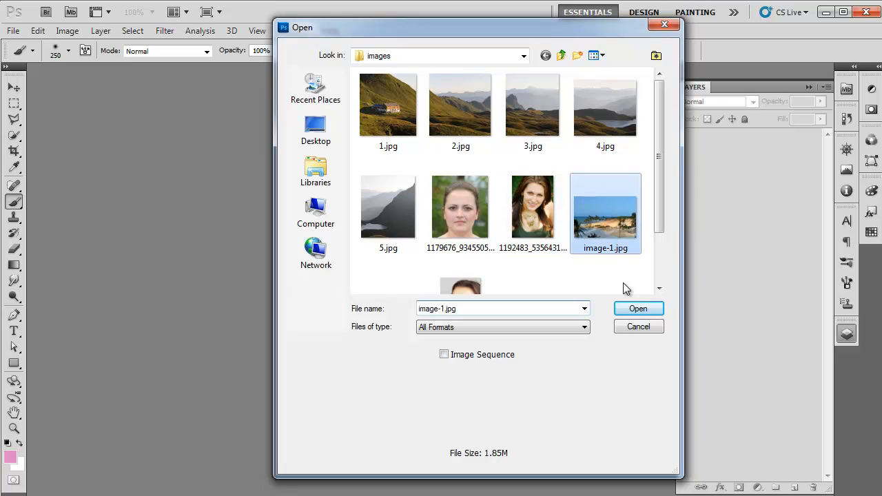
{"action": "left_click", "coordinate": [637, 308]}
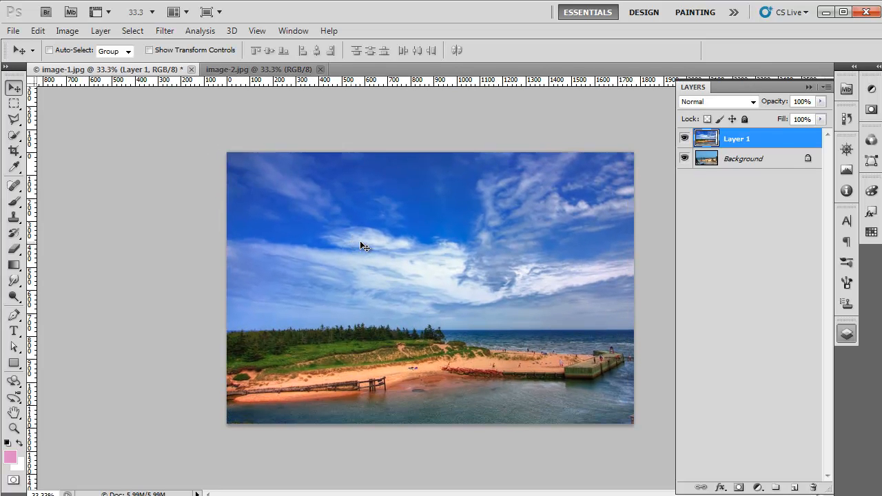
{"action": "double_click", "coordinate": [736, 138]}
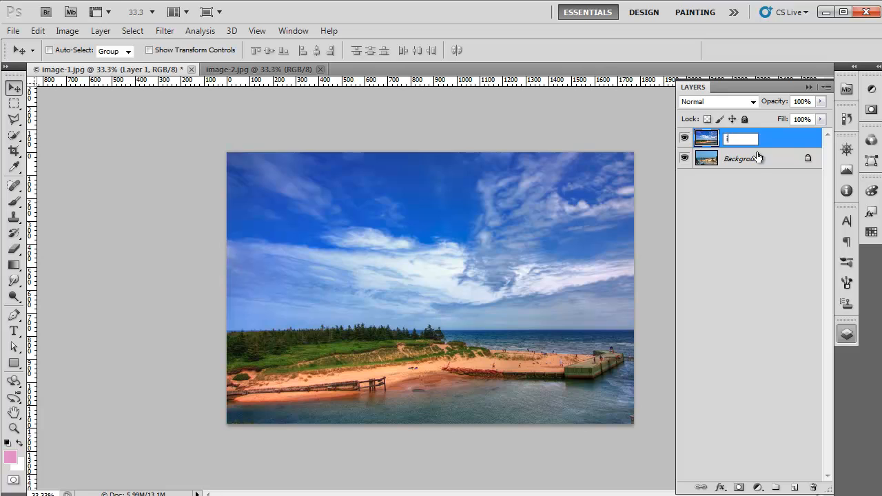
{"action": "type", "text": "image-2"}
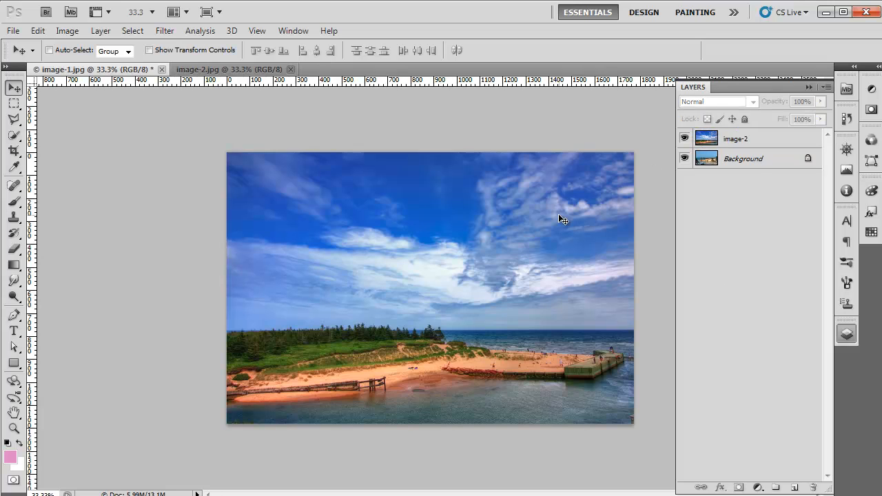
Step: Lower the image-2 layer's opacity to 40%
{"action": "left_click", "coordinate": [735, 138]}
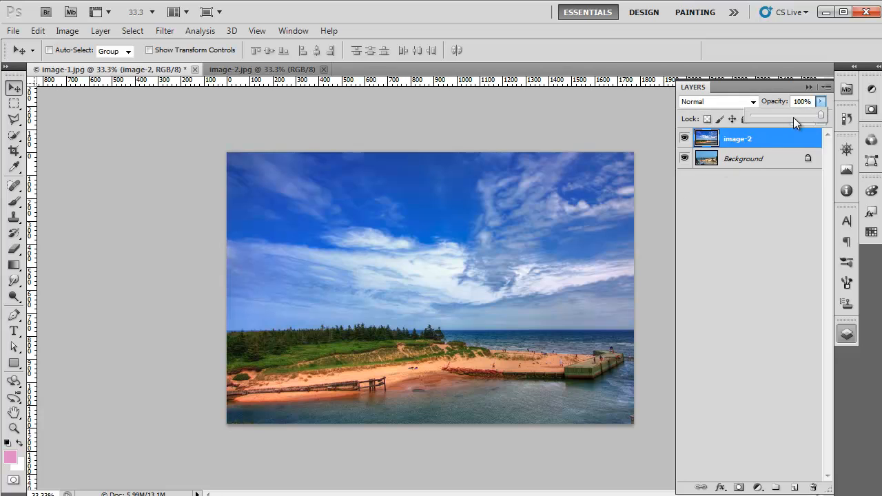
{"action": "left_click_drag", "start_coordinate": [796, 115], "coordinate": [779, 115]}
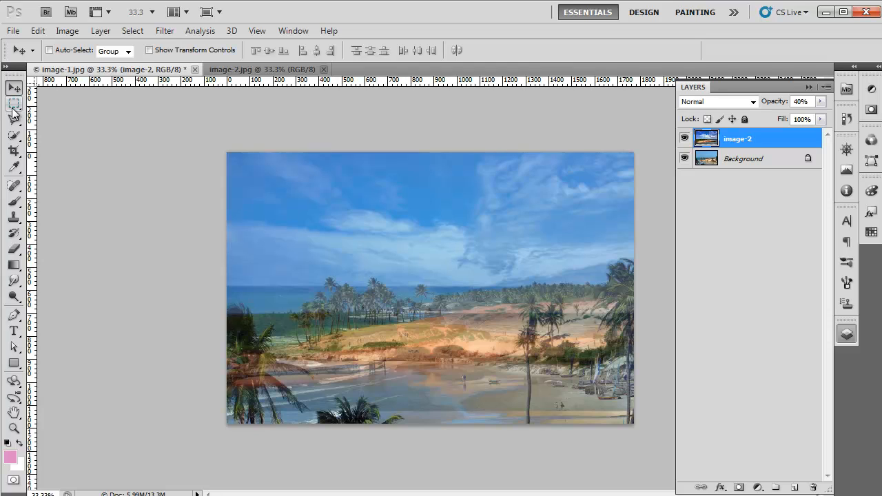
{"action": "mouse_move", "coordinate": [14, 114]}
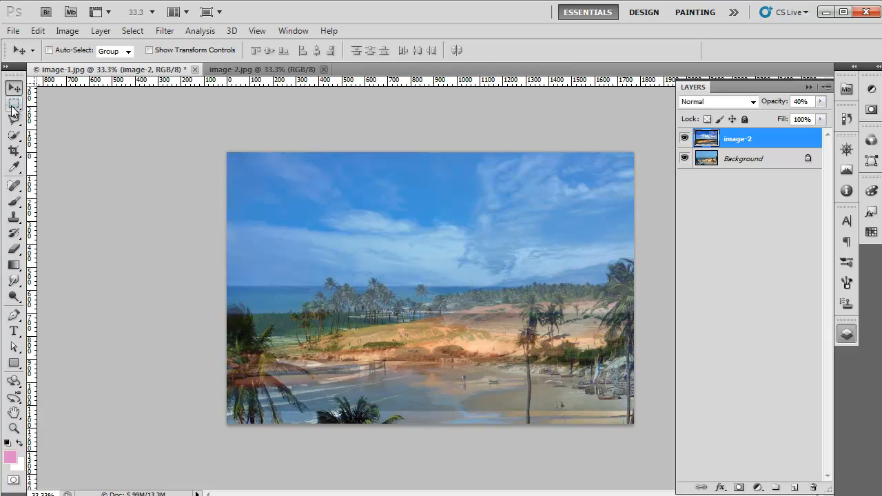
Step: Switch to the Rectangular Marquee tool to select image-2's lower part
{"action": "left_click", "coordinate": [14, 103]}
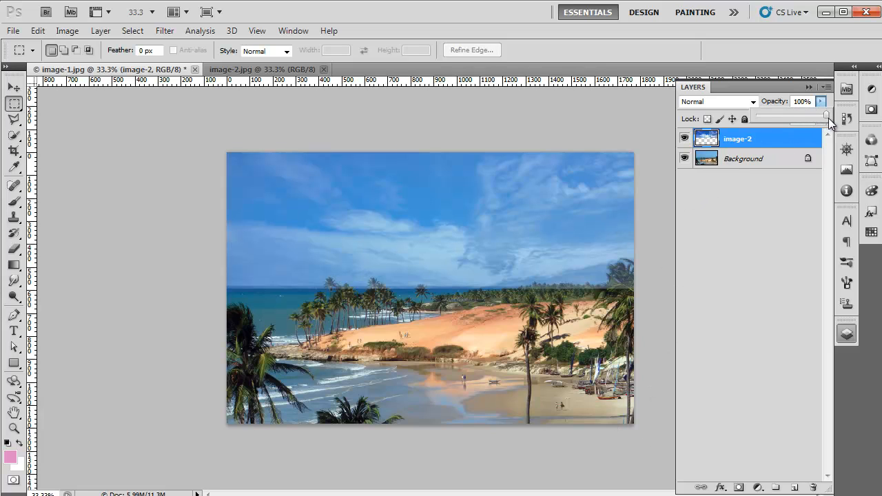
Step: Set the image-2 layer's blending mode to Soft Light
{"action": "left_click", "coordinate": [717, 101]}
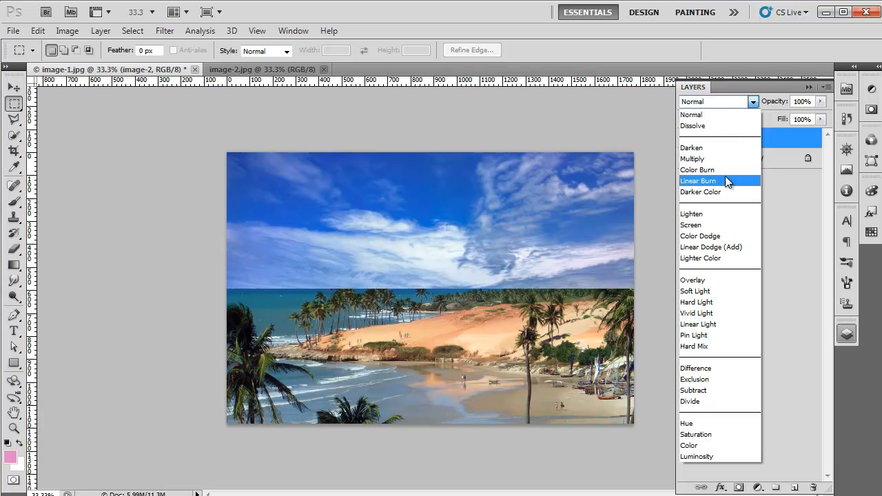
{"action": "left_click", "coordinate": [695, 291]}
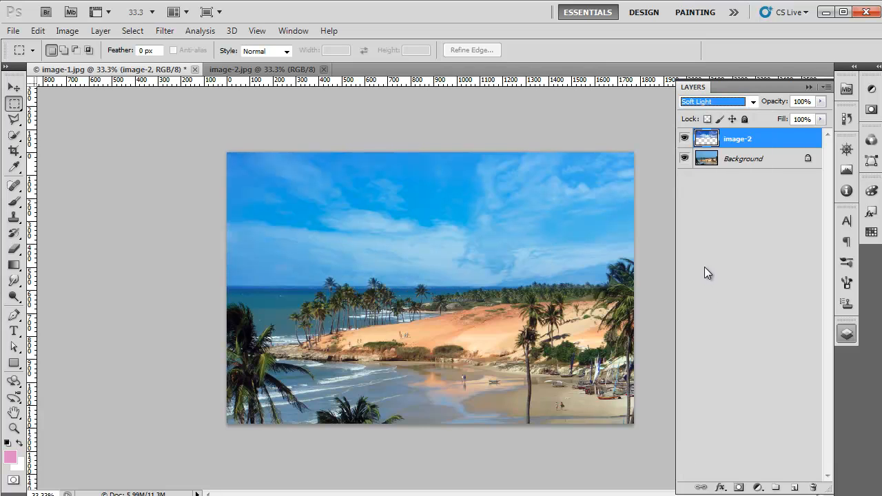
{"action": "mouse_move", "coordinate": [537, 301]}
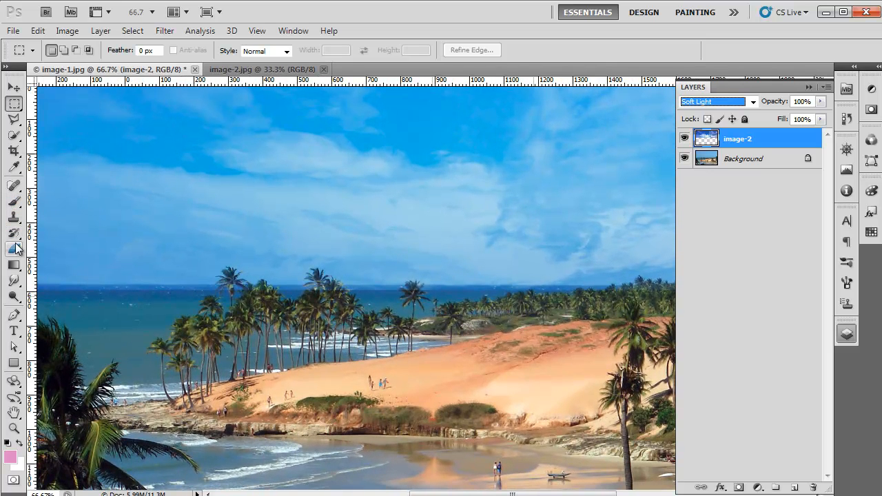
Step: Erase sky edges with a 40% Eraser and duplicate image-2 as 'image-2 copy'
{"action": "left_click", "coordinate": [14, 248]}
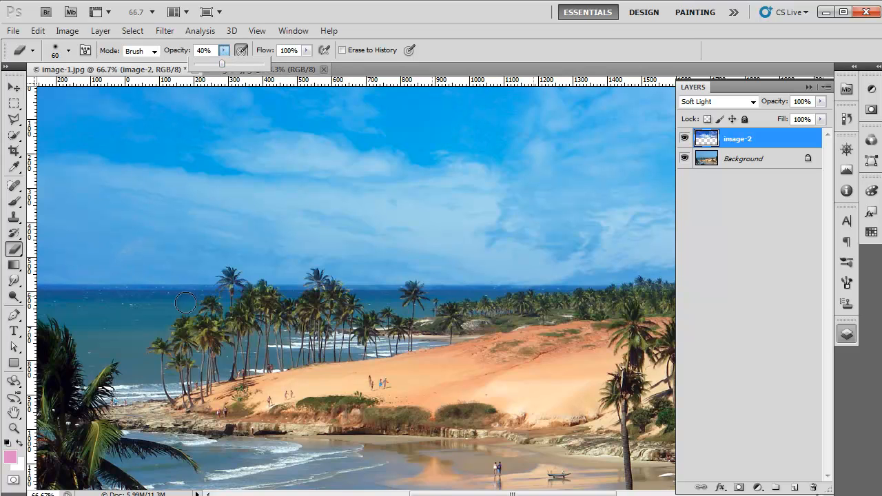
{"action": "left_click", "coordinate": [258, 69]}
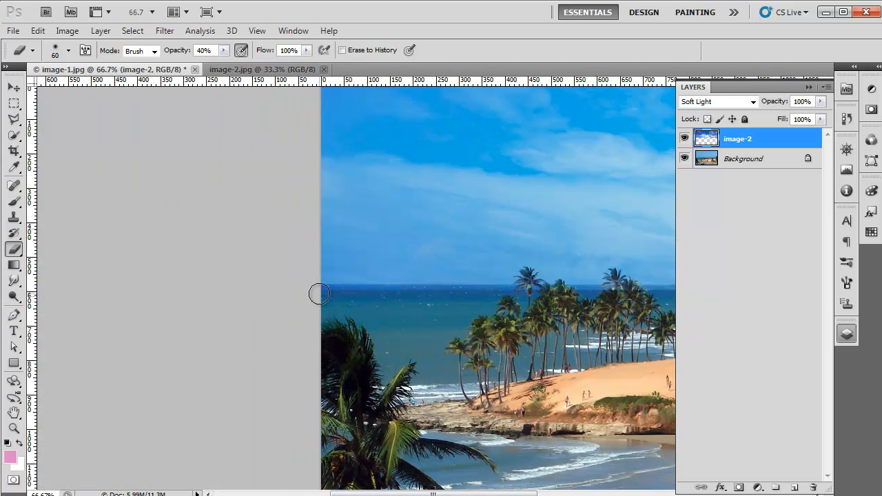
{"action": "scroll", "scroll_direction": "right", "scroll_amount": 3}
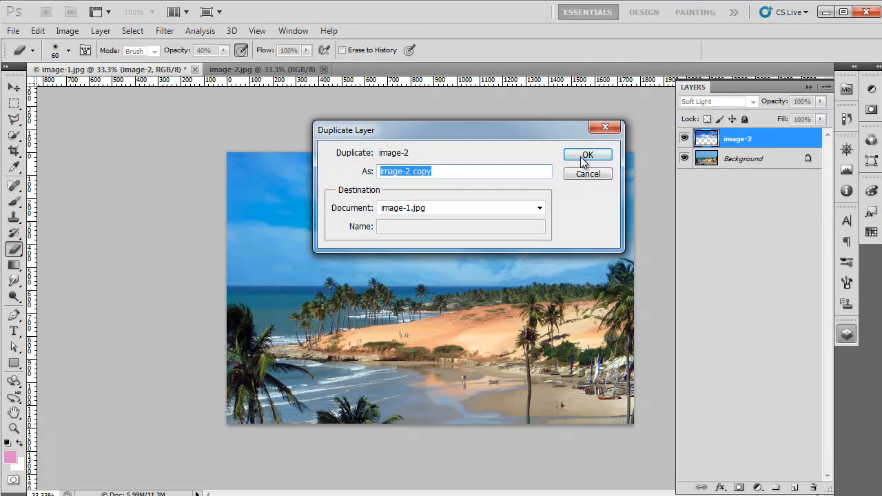
{"action": "left_click", "coordinate": [587, 153]}
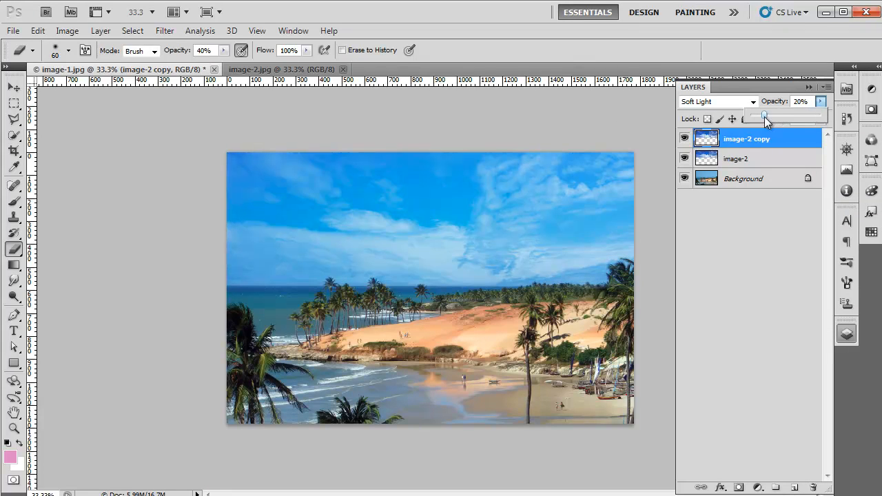
{"action": "left_click", "coordinate": [13, 87]}
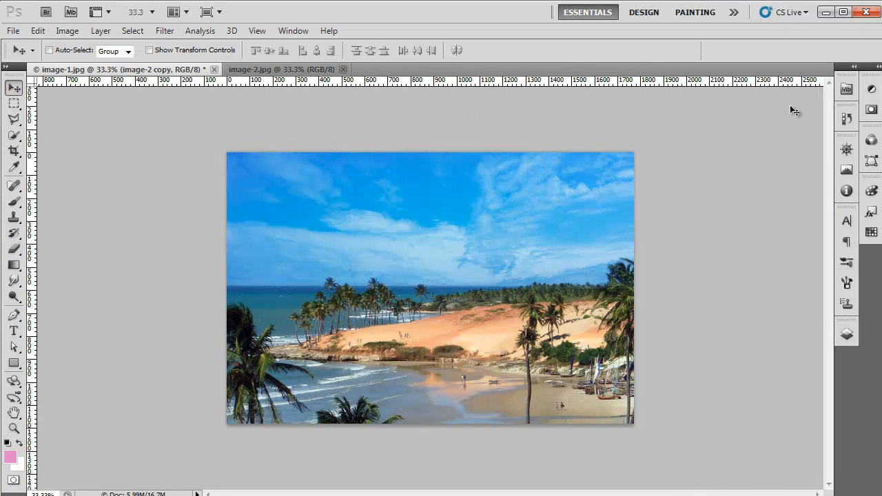